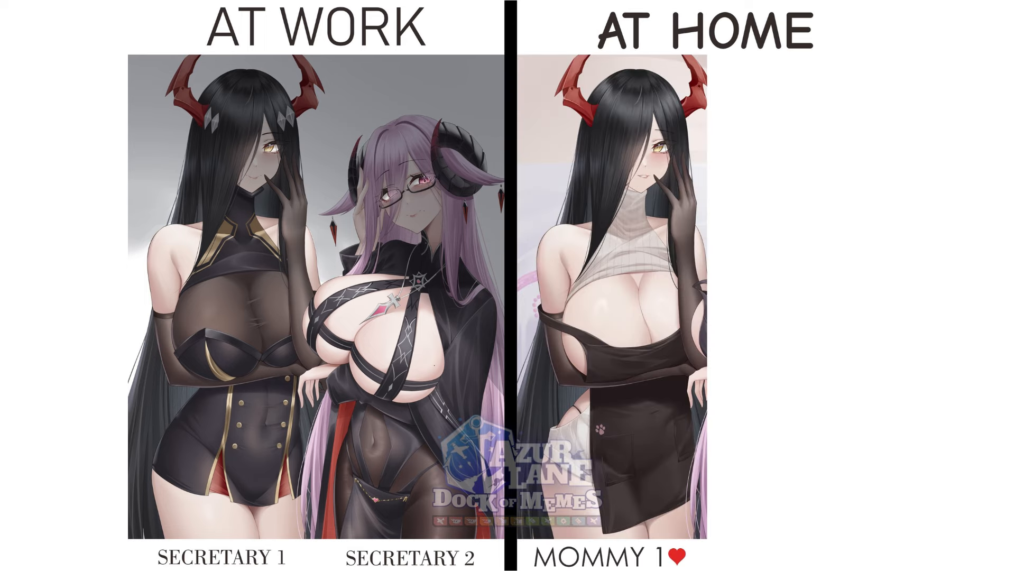
pyautogui.scroll(-3)
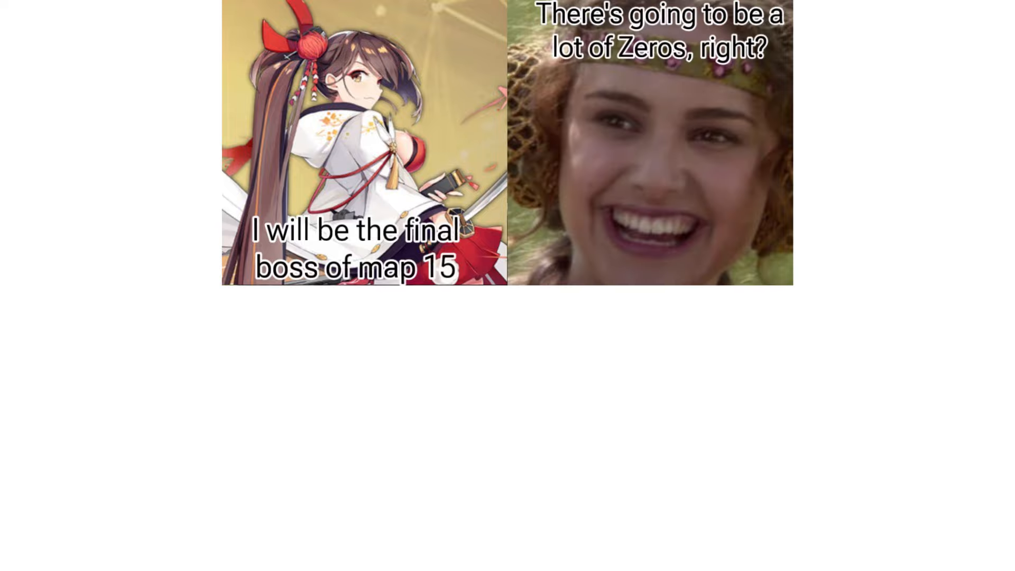